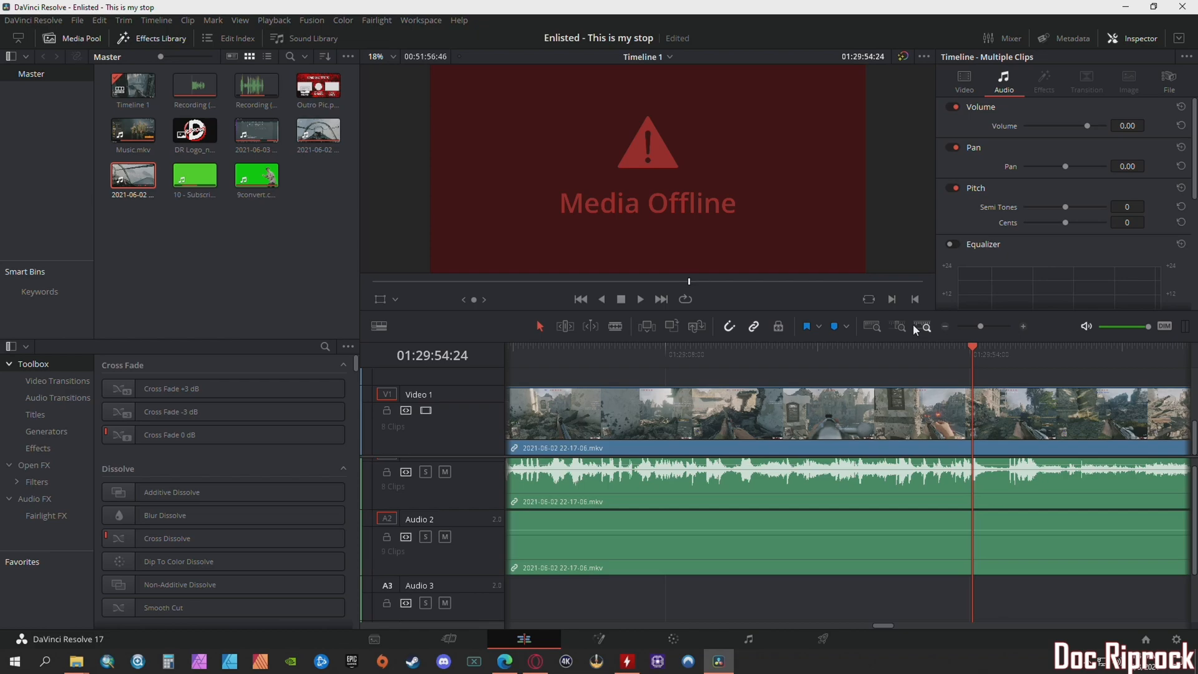
mouse_move(710, 436)
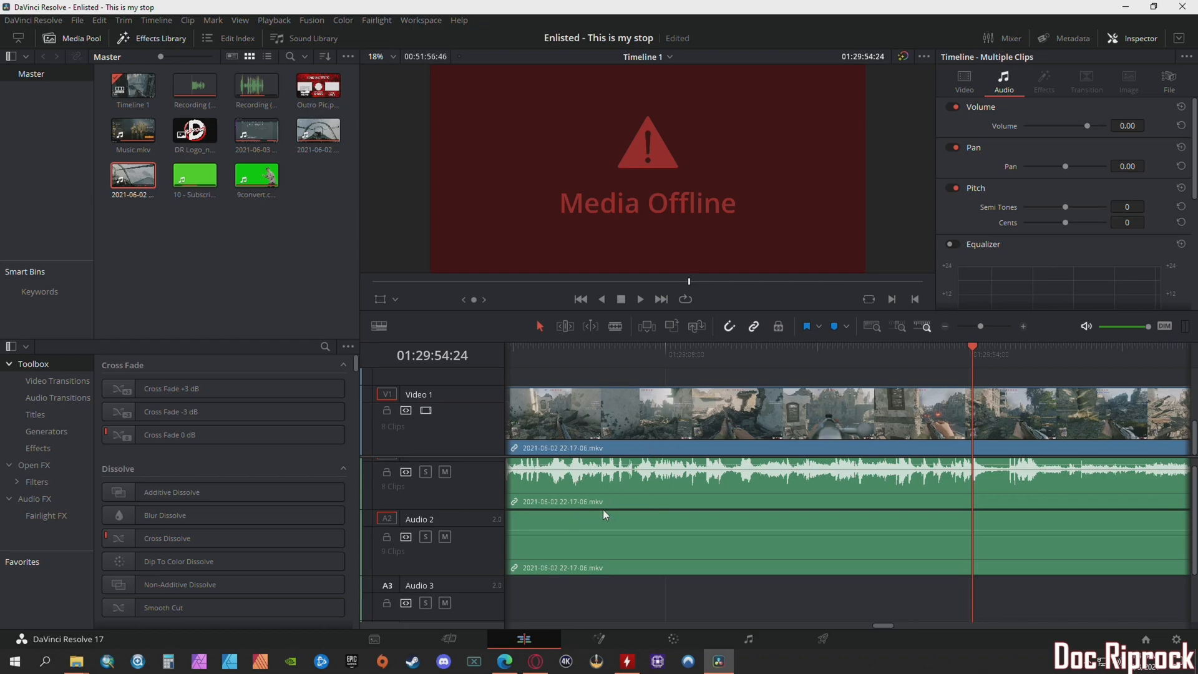
mouse_move(602, 511)
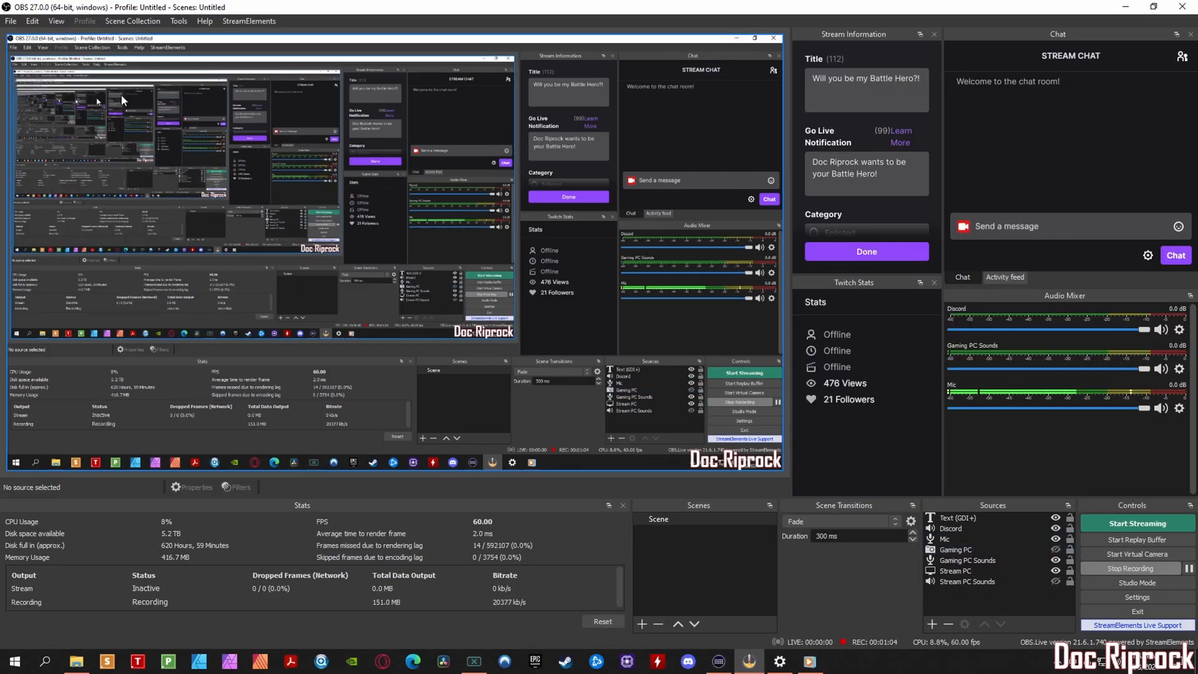
Remux the offline MKV recording to an MP4 via File > Remux Recordings.
click(10, 21)
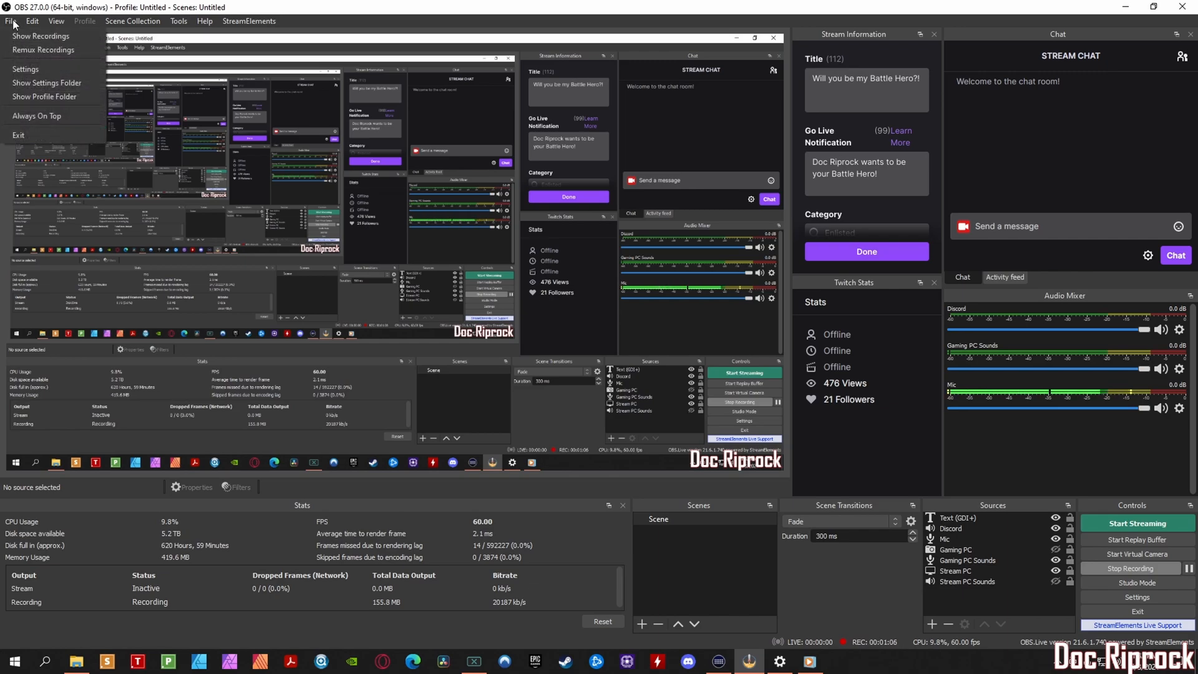
click(43, 50)
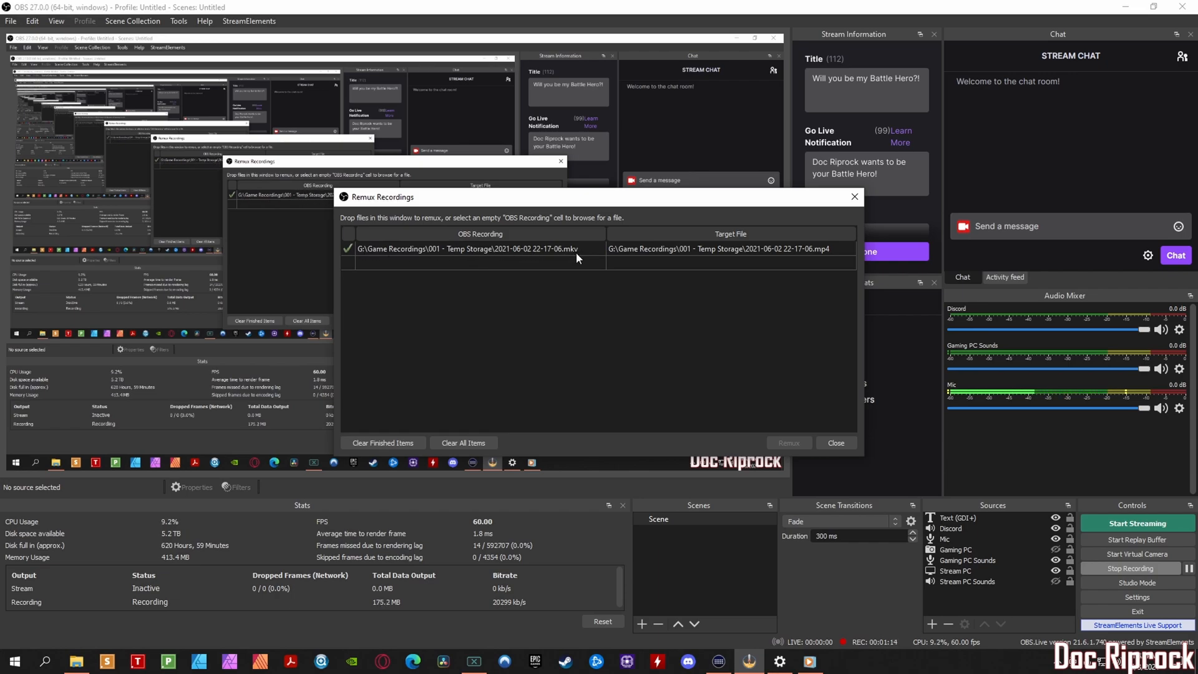
mouse_move(789, 397)
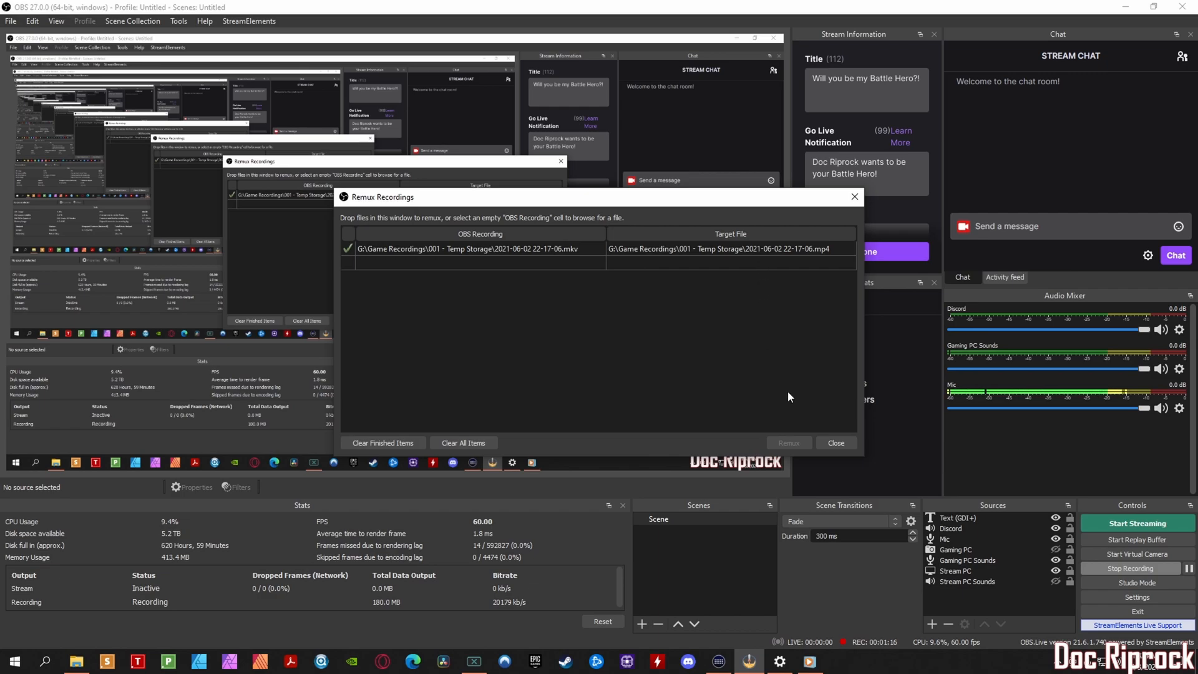
mouse_move(822, 260)
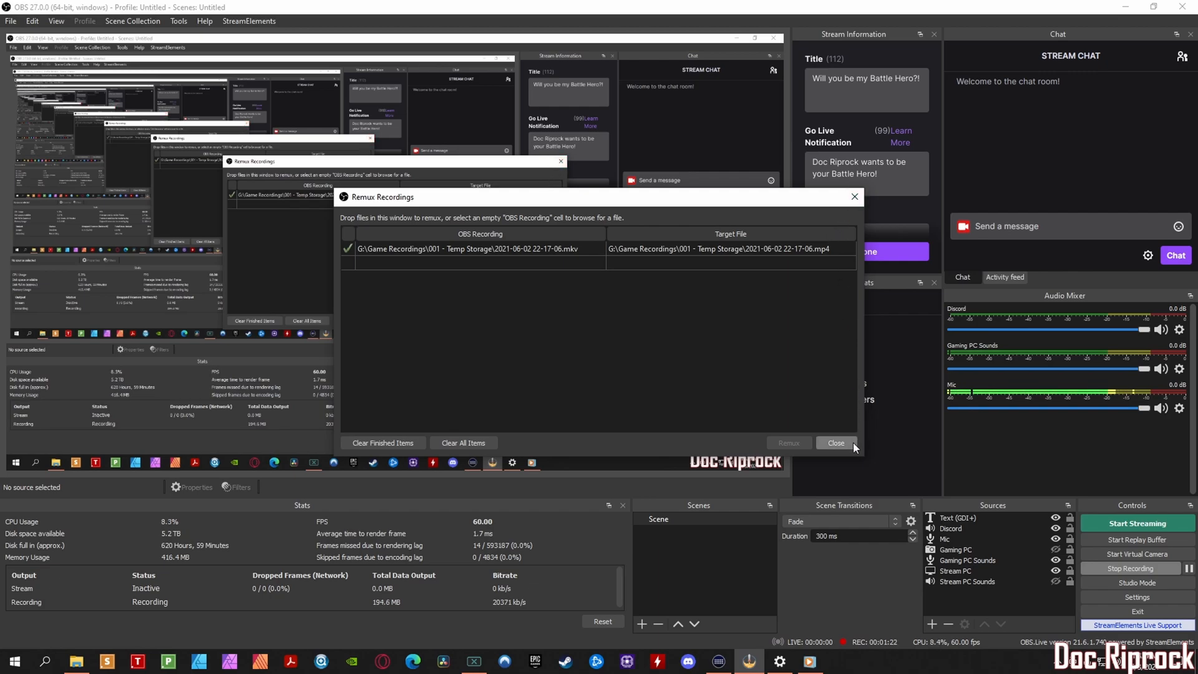
click(835, 443)
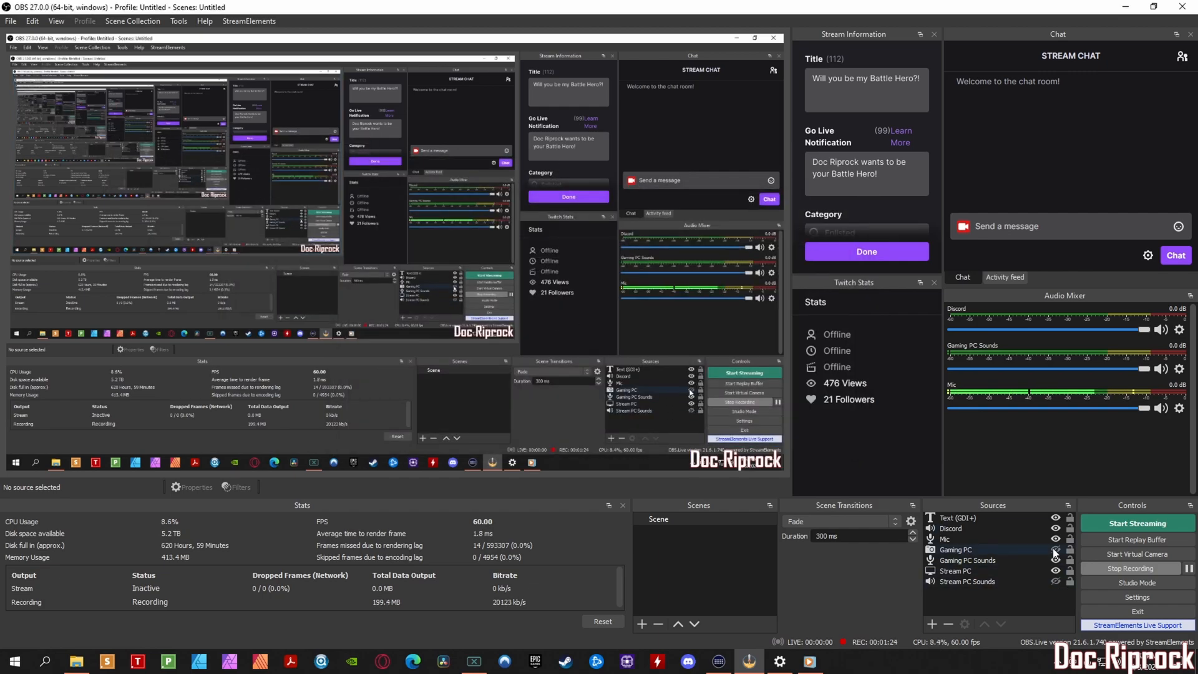
Relink the timeline clips to the remuxed MP4 and scrub to see game footage.
click(717, 662)
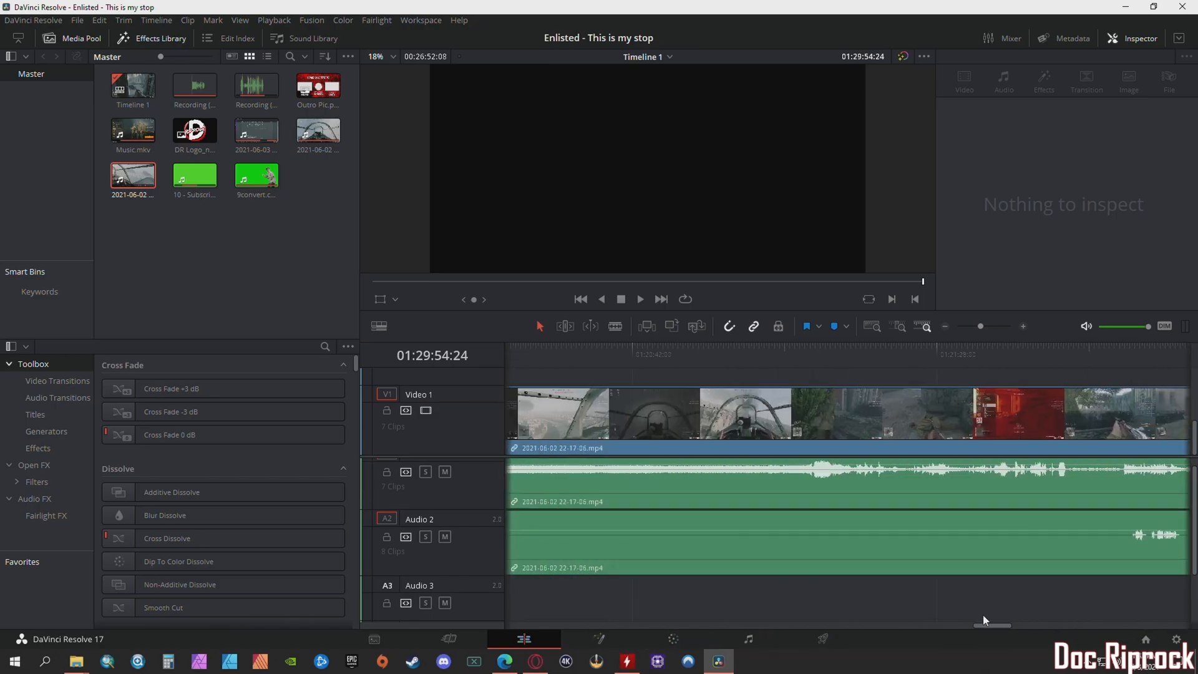
scroll(left, 3)
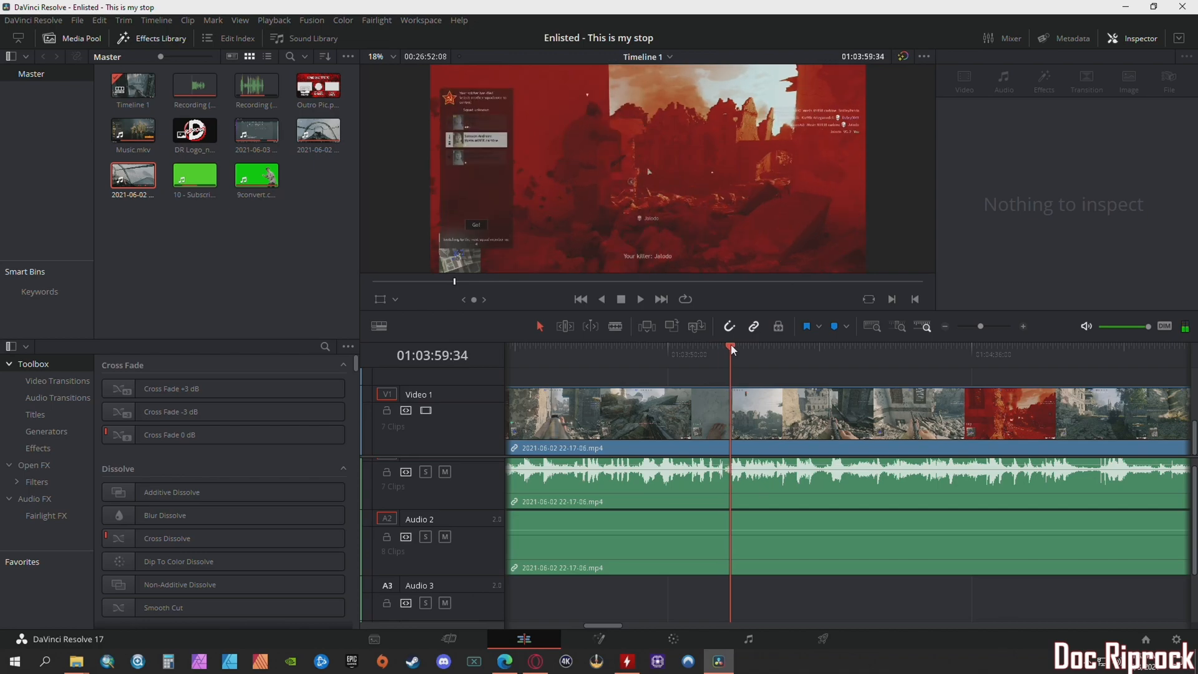
Play the relinked footage from a later point and stop, with no Media Offline warning.
click(918, 346)
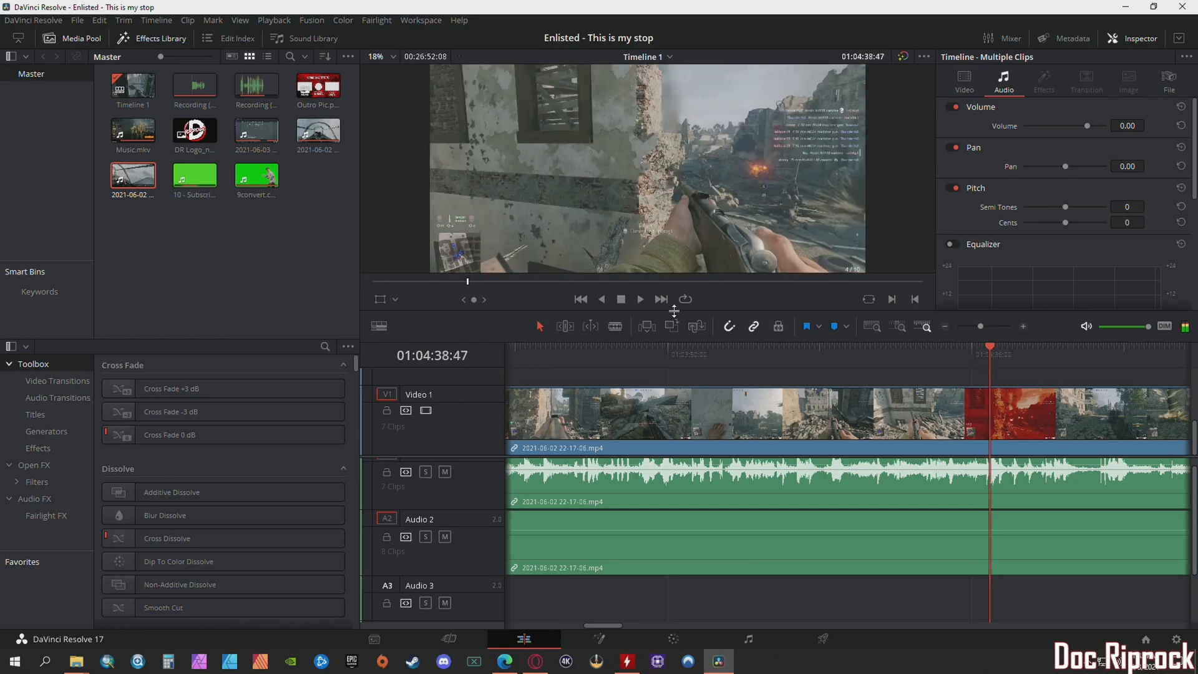
click(639, 299)
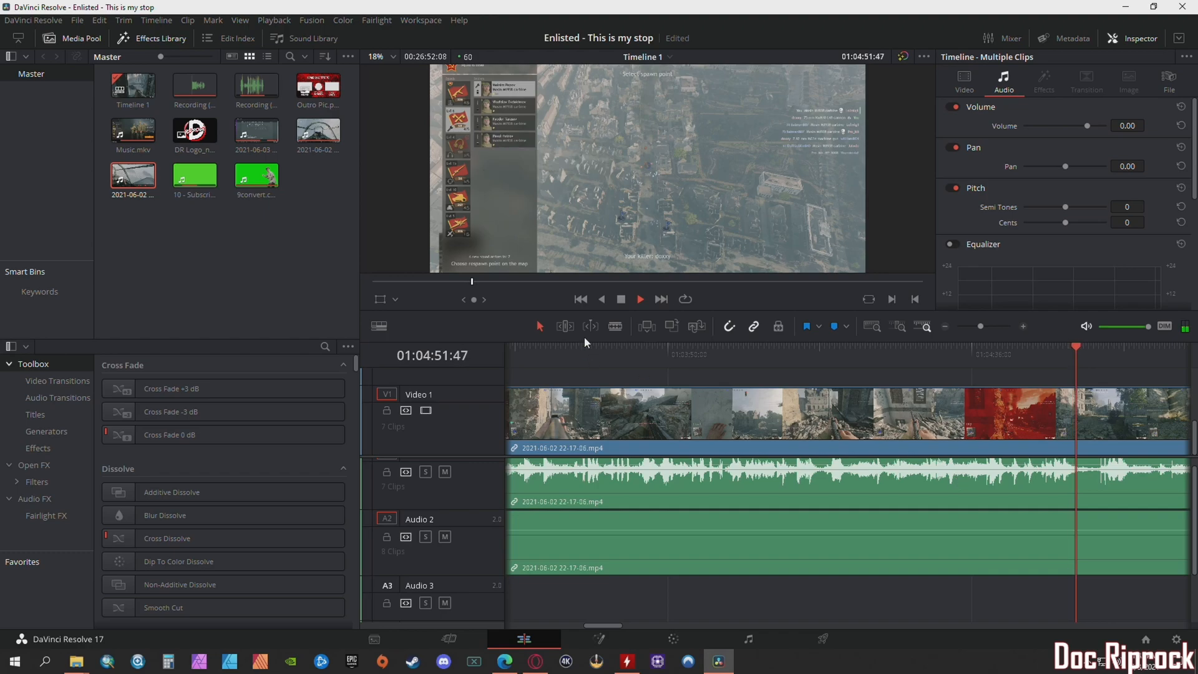
click(640, 298)
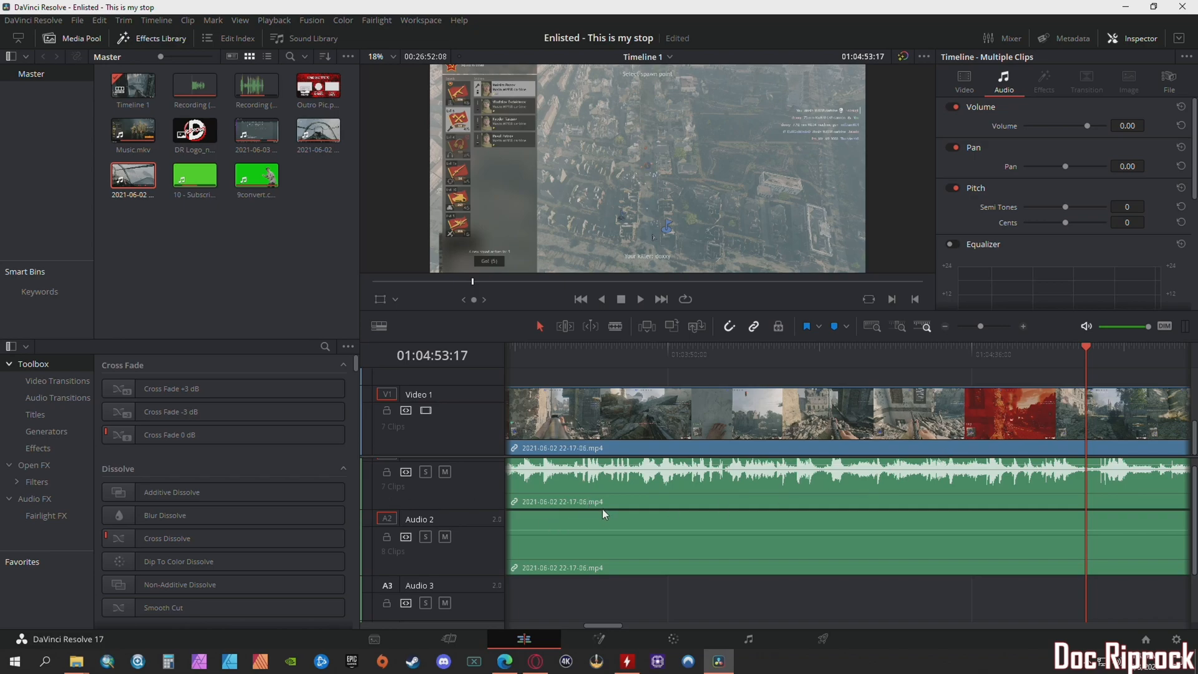
mouse_move(615, 502)
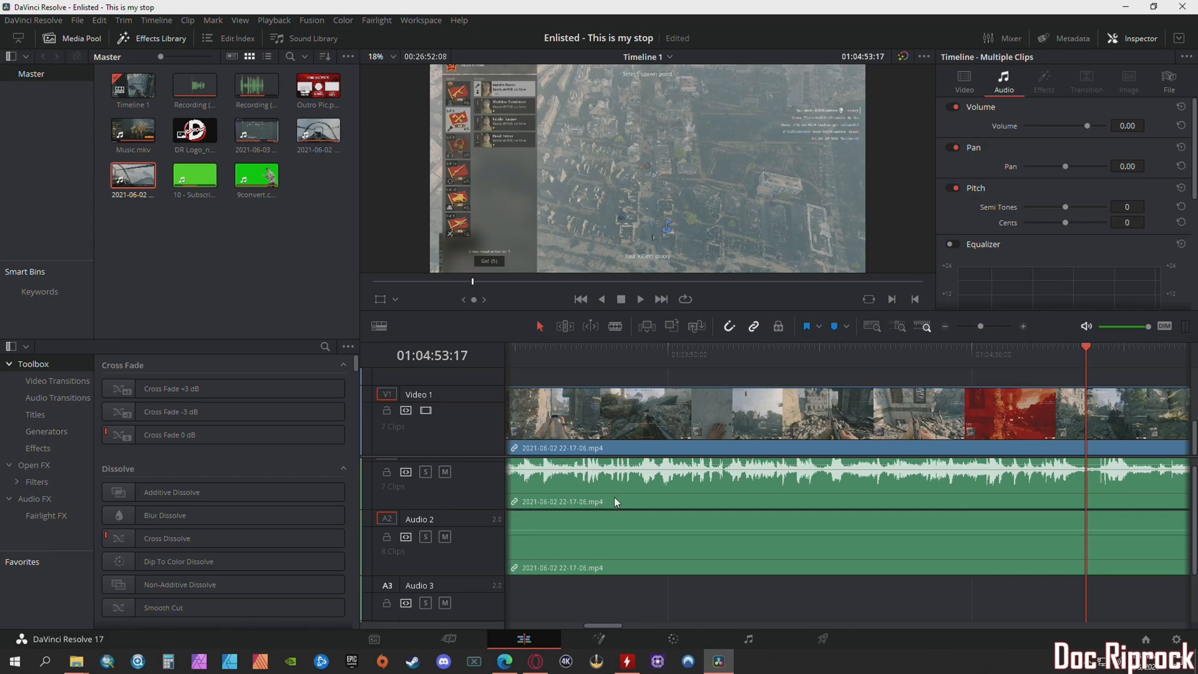